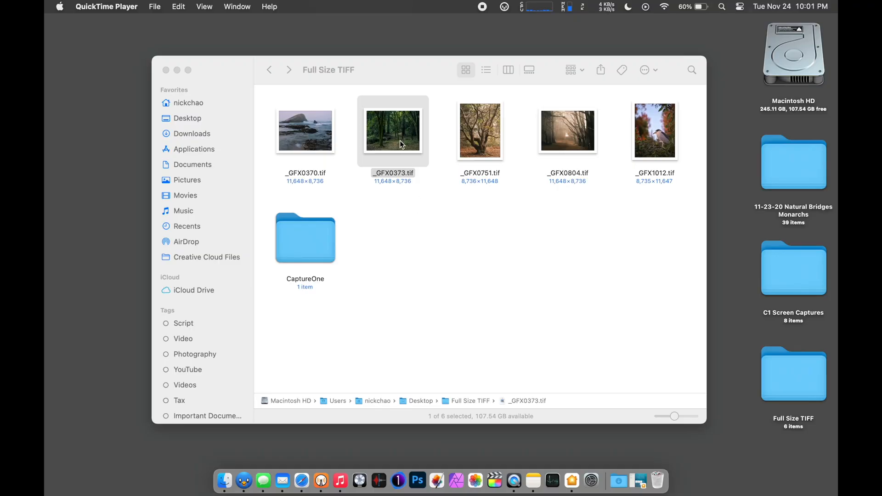
Open the forest photo _GFX0373.tif in Photoshop through its Dock icon.
{"action": "left_click_drag", "start_coordinate": [393, 131], "coordinate": [412, 247]}
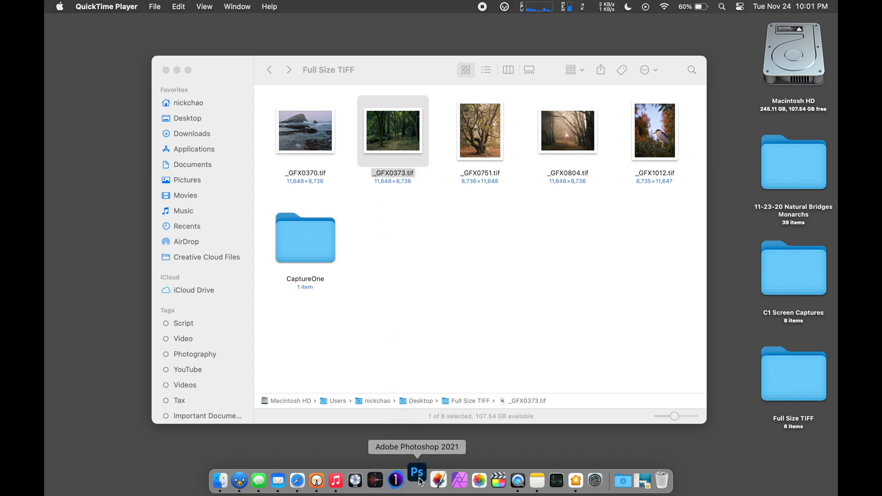
{"action": "left_click", "coordinate": [416, 471]}
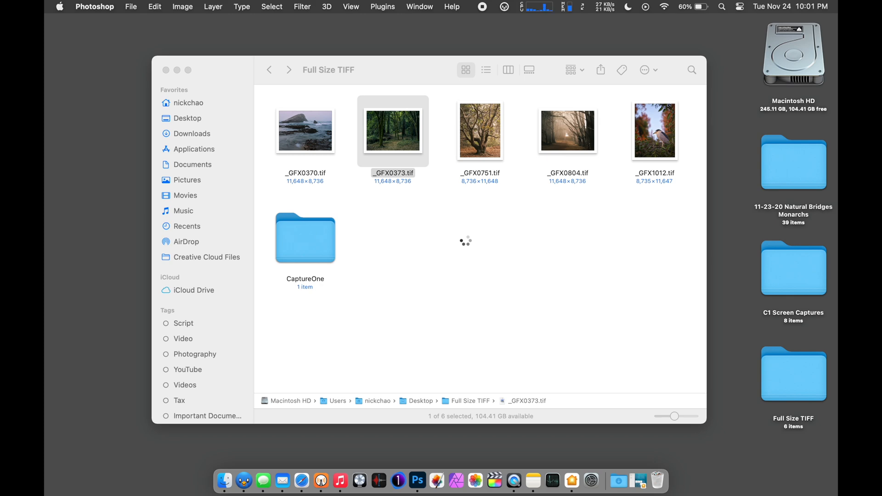
Create an empty layer named Layer 2 above Layer 1.
{"action": "double_click", "coordinate": [392, 131]}
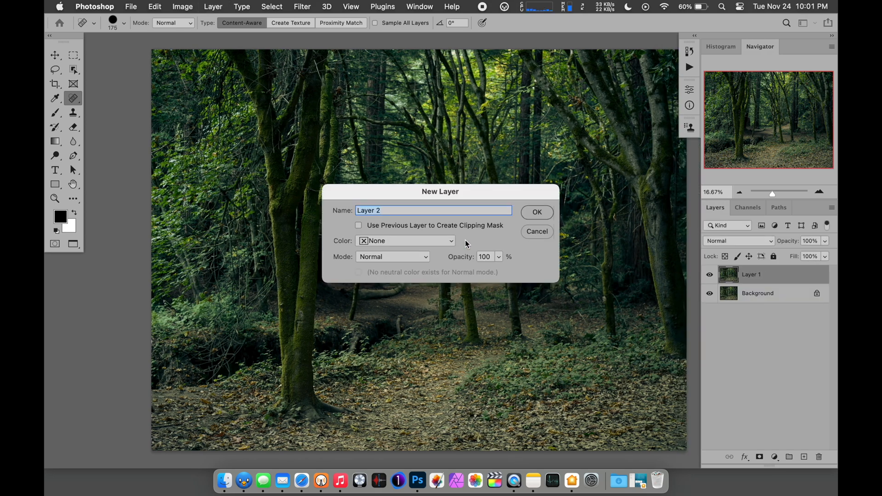
{"action": "left_click", "coordinate": [537, 212]}
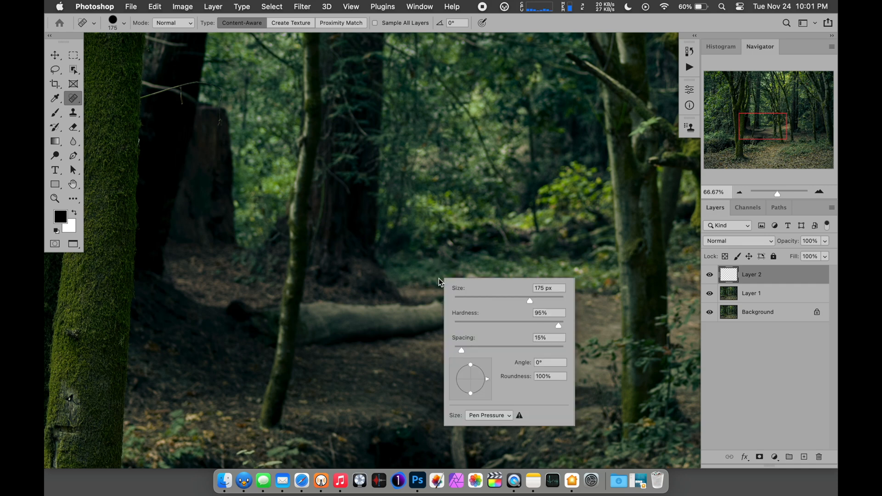
Resize the healing brush and heal away the fallen log across the path.
{"action": "left_click_drag", "start_coordinate": [559, 325], "coordinate": [550, 325]}
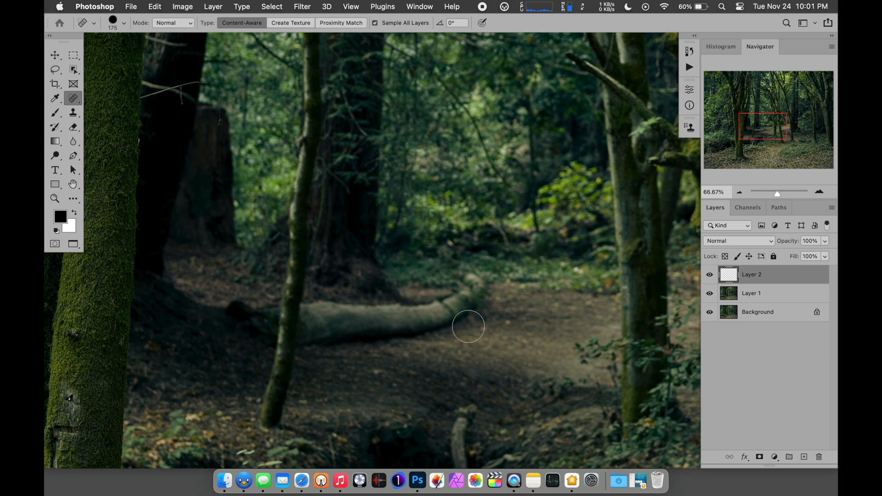
{"action": "left_click_drag", "start_coordinate": [468, 326], "coordinate": [436, 307]}
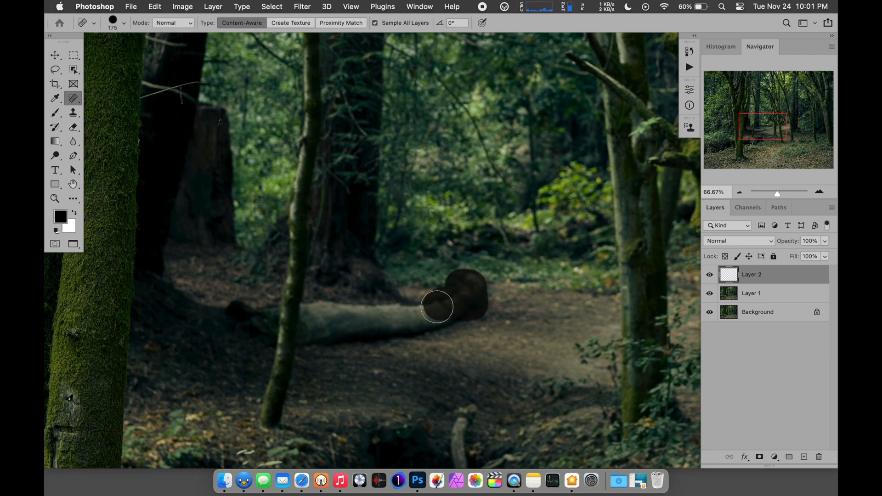
{"action": "left_click_drag", "start_coordinate": [439, 307], "coordinate": [354, 319]}
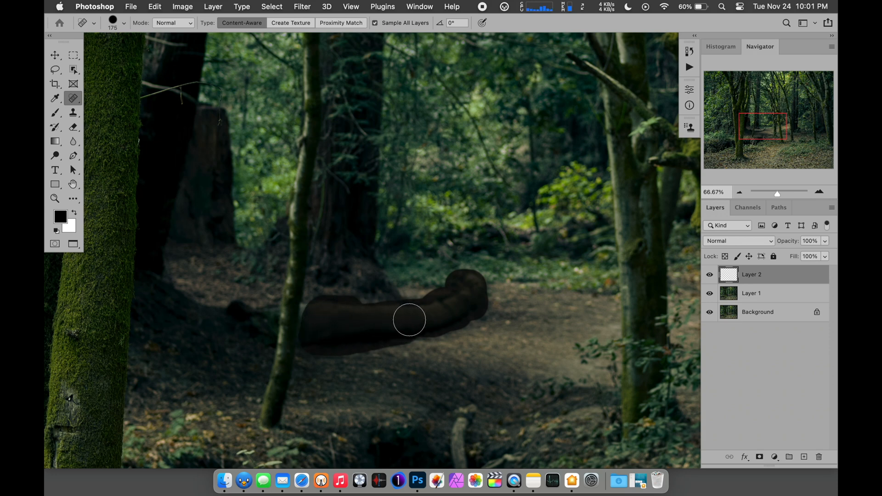
{"action": "left_click_drag", "start_coordinate": [409, 320], "coordinate": [473, 286]}
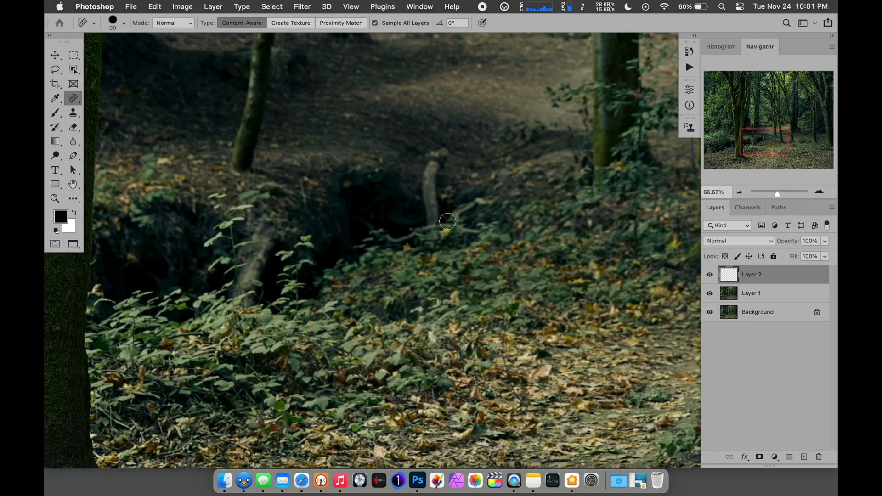
Heal out the small upright stick in the gully and the mossy trunk mark.
{"action": "left_click_drag", "start_coordinate": [447, 220], "coordinate": [428, 231]}
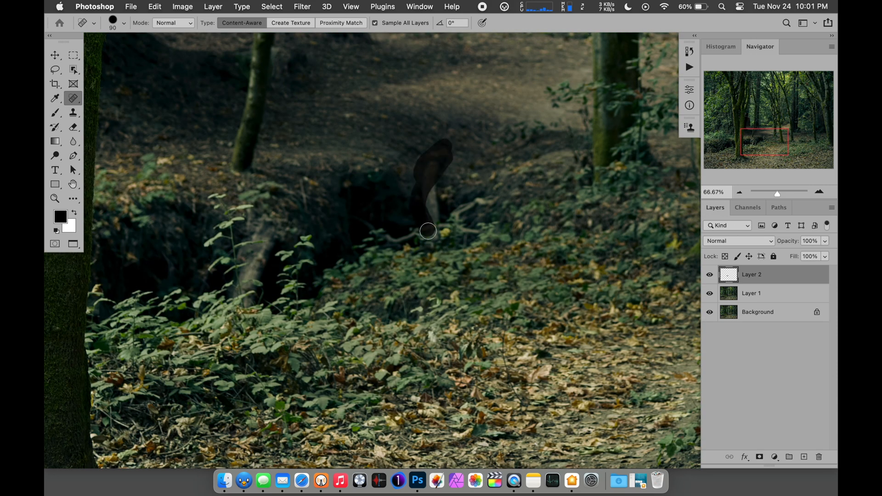
{"action": "left_click_drag", "start_coordinate": [427, 231], "coordinate": [444, 223]}
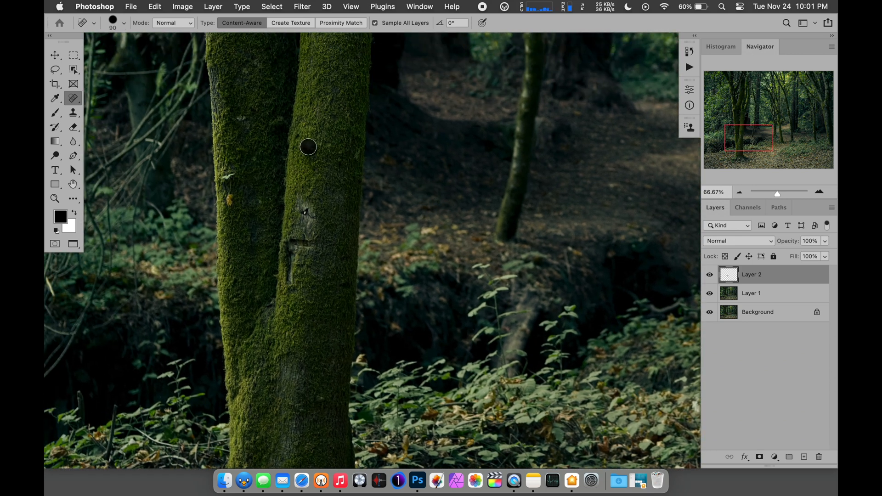
{"action": "left_click_drag", "start_coordinate": [308, 147], "coordinate": [308, 237]}
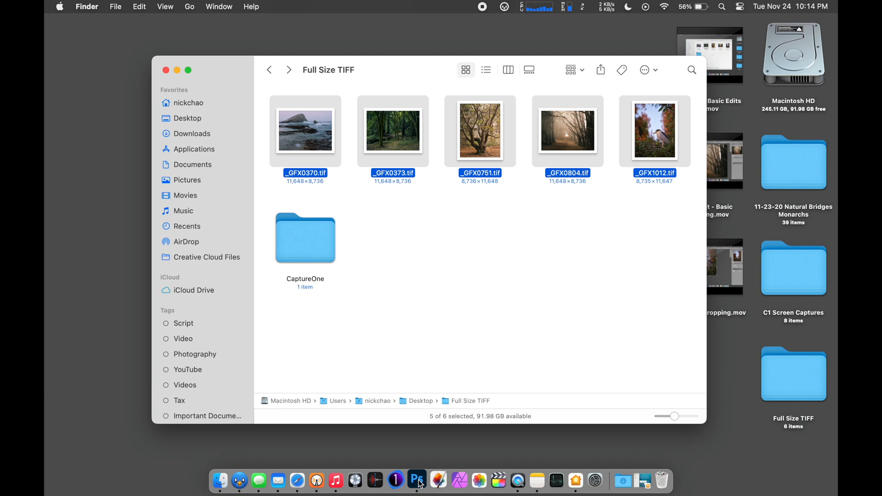
Bring Photoshop to the front while the five TIFF photos stay selected.
{"action": "left_click", "coordinate": [417, 480]}
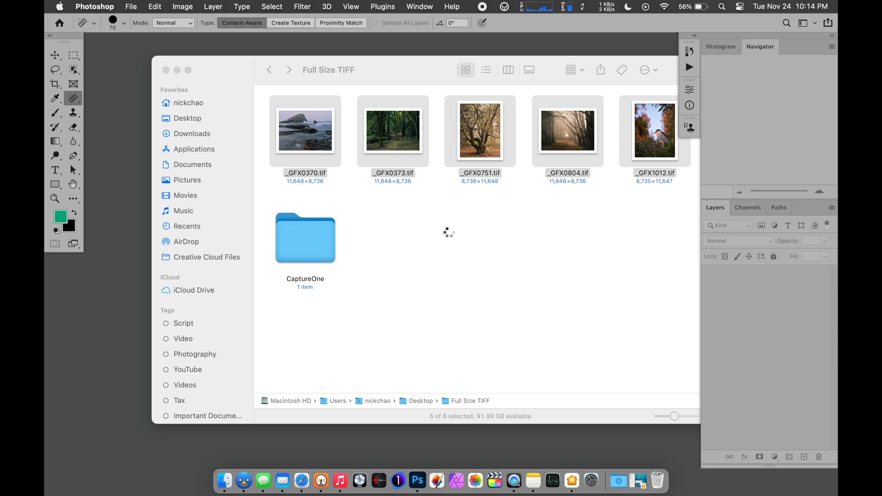
Open the selected TIFFs together, leaving the coastal rock photo _GFX0370.tif frontmost.
{"action": "double_click", "coordinate": [480, 131]}
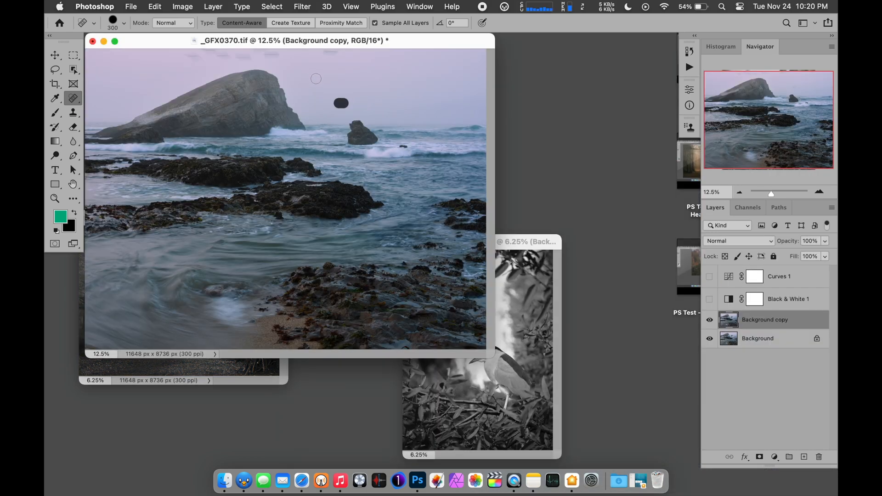
{"action": "left_click_drag", "start_coordinate": [341, 103], "coordinate": [332, 53]}
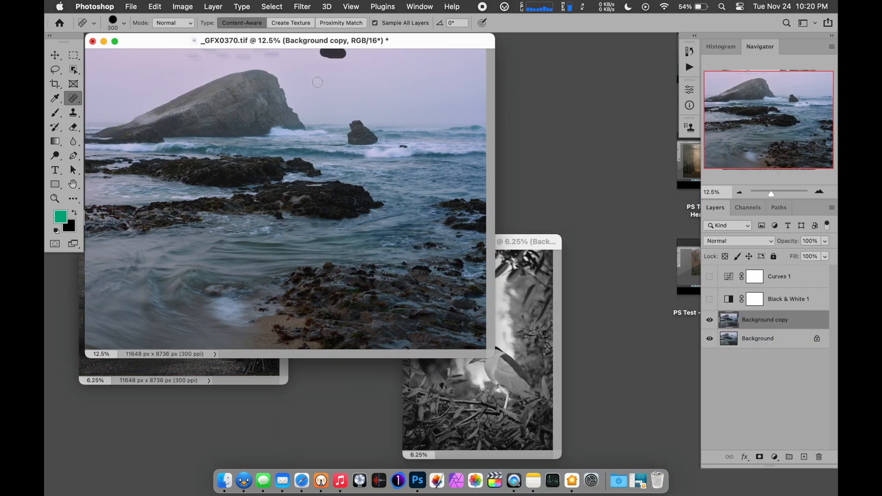